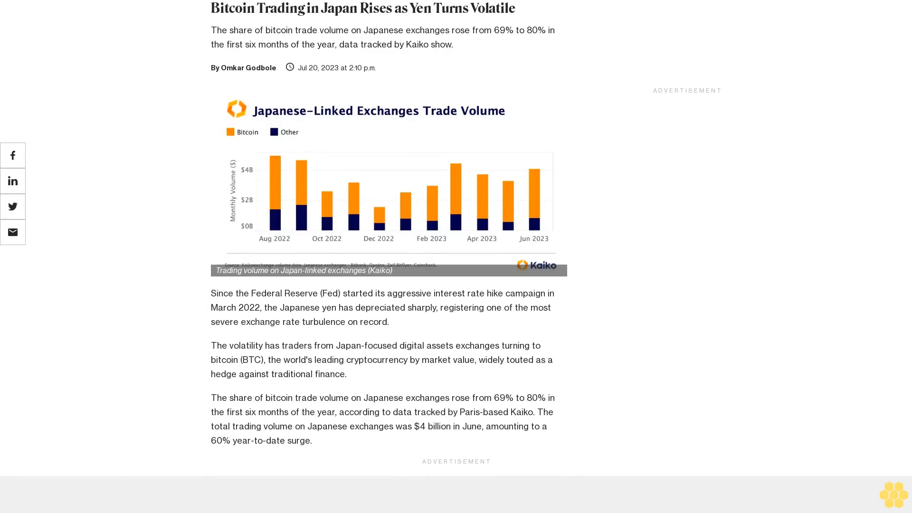
pyautogui.scroll(-3)
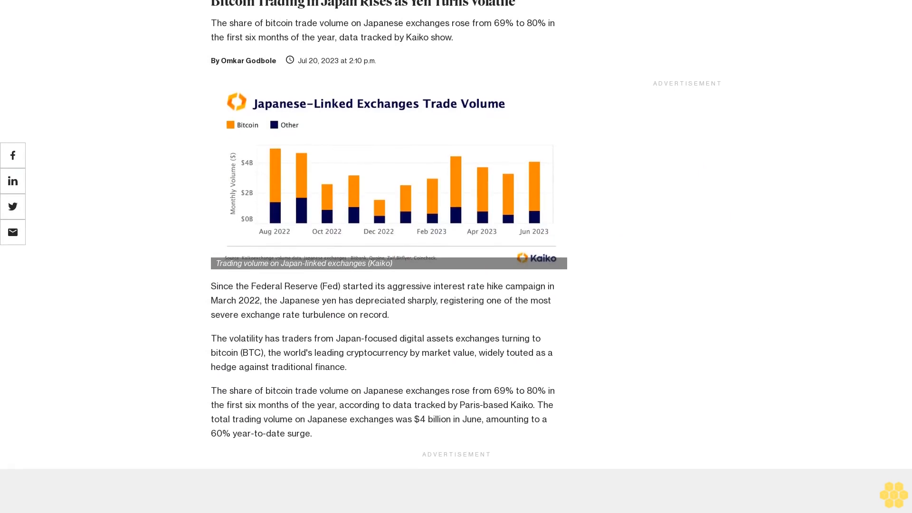
pyautogui.scroll(-3)
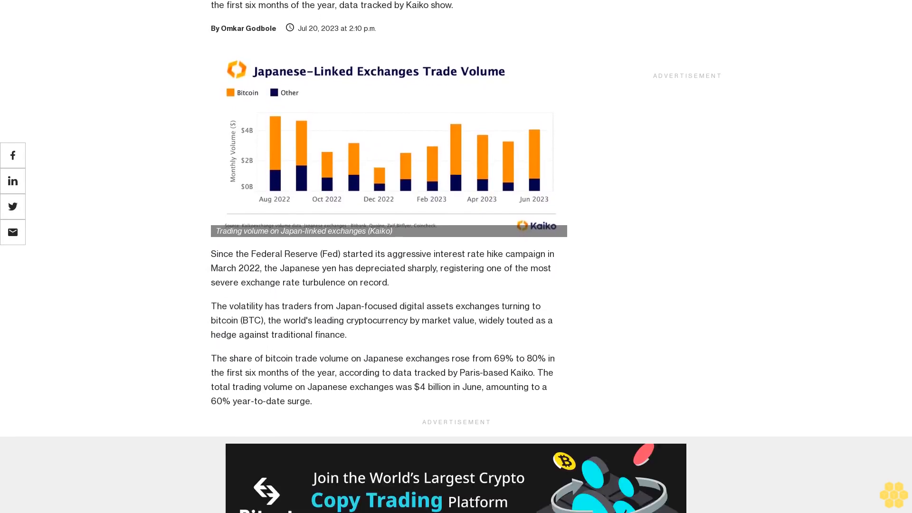
pyautogui.scroll(-3)
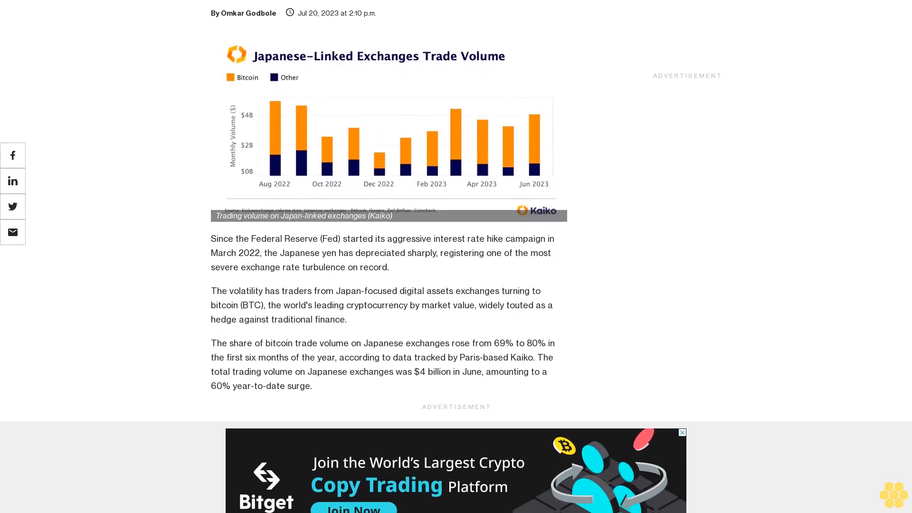
pyautogui.scroll(-3)
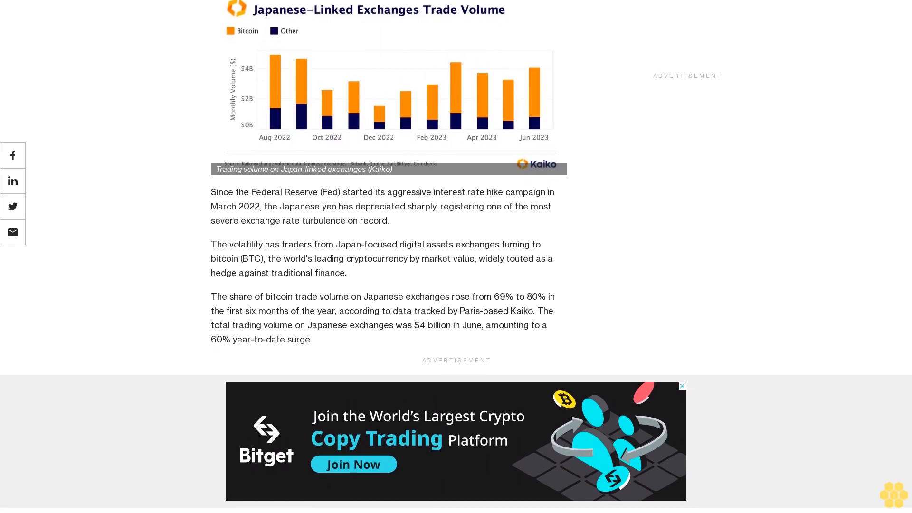
pyautogui.scroll(-3)
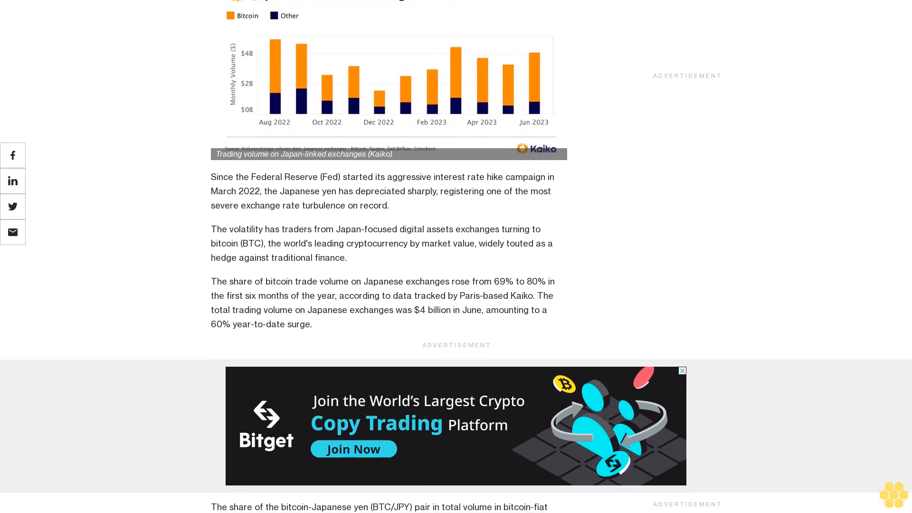
pyautogui.scroll(-3)
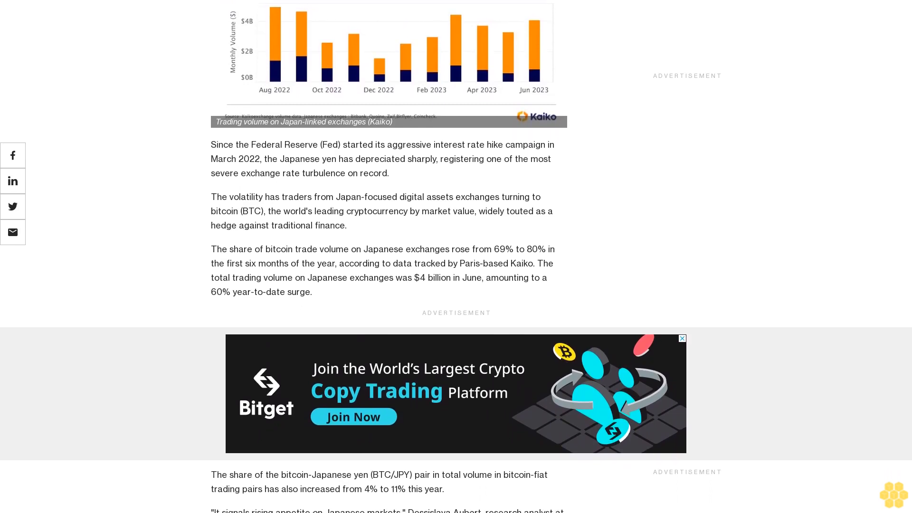
pyautogui.scroll(-3)
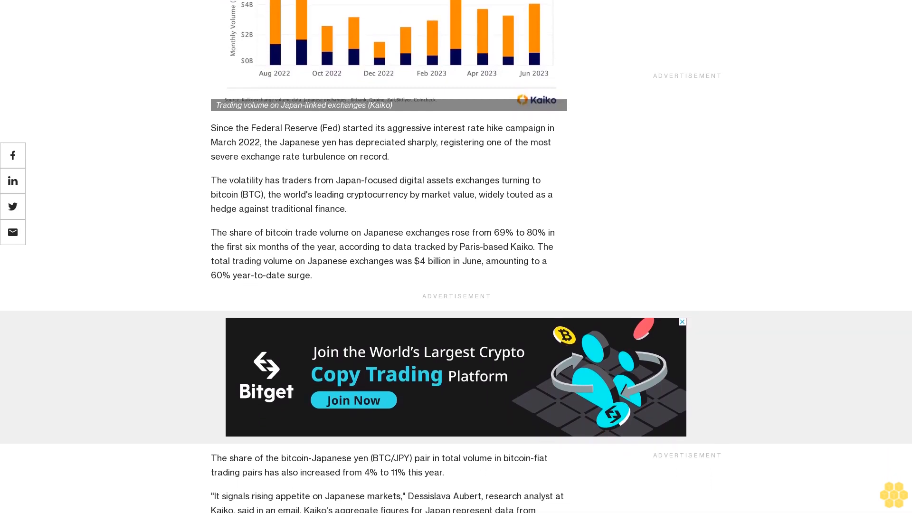
pyautogui.scroll(-3)
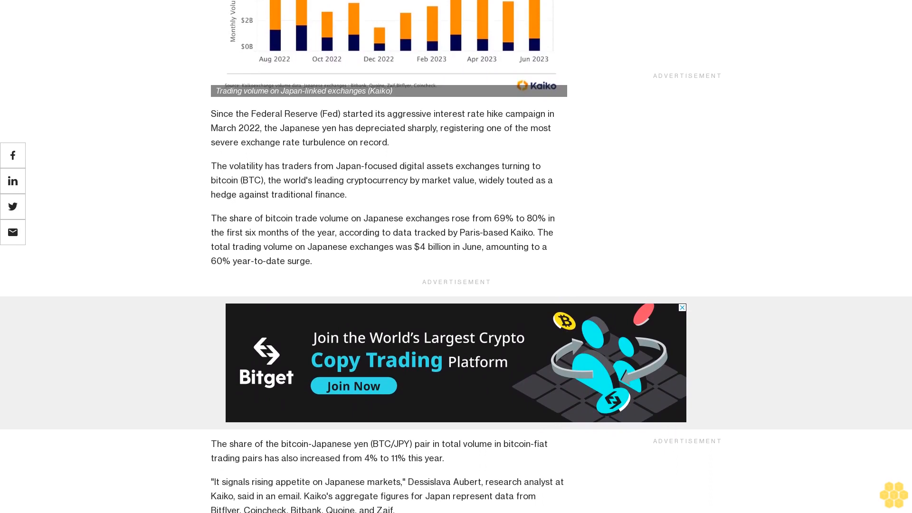
pyautogui.scroll(-3)
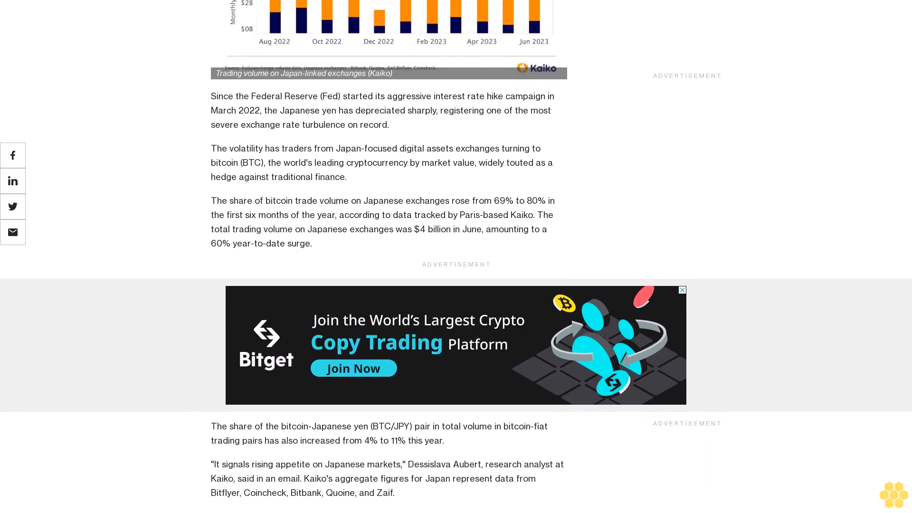
pyautogui.scroll(-3)
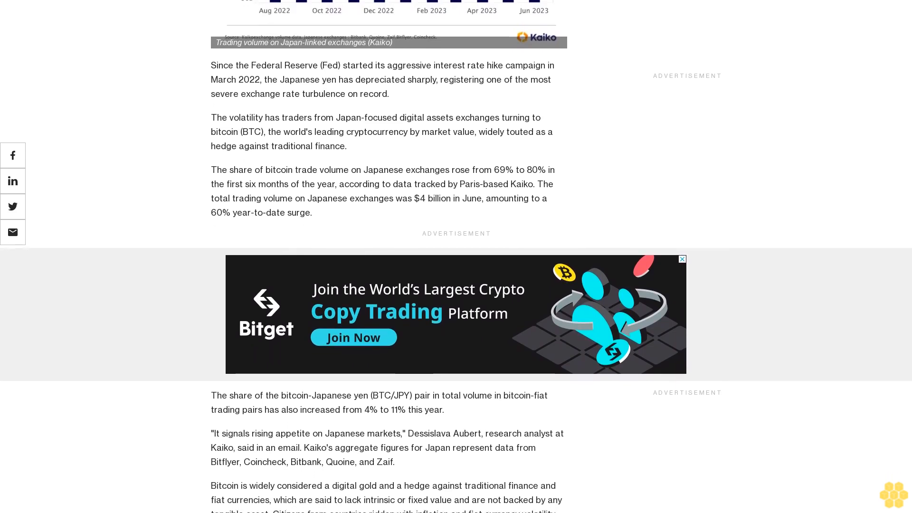
pyautogui.scroll(-3)
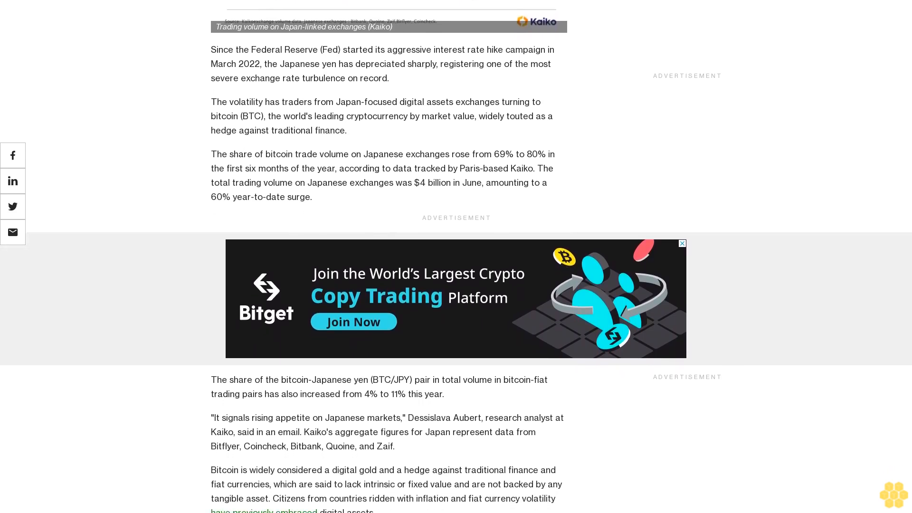
pyautogui.scroll(-3)
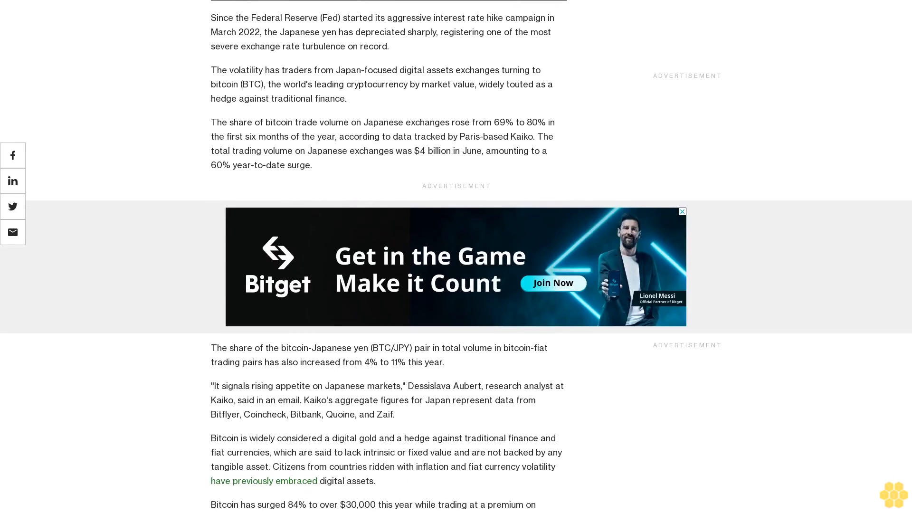
pyautogui.scroll(-3)
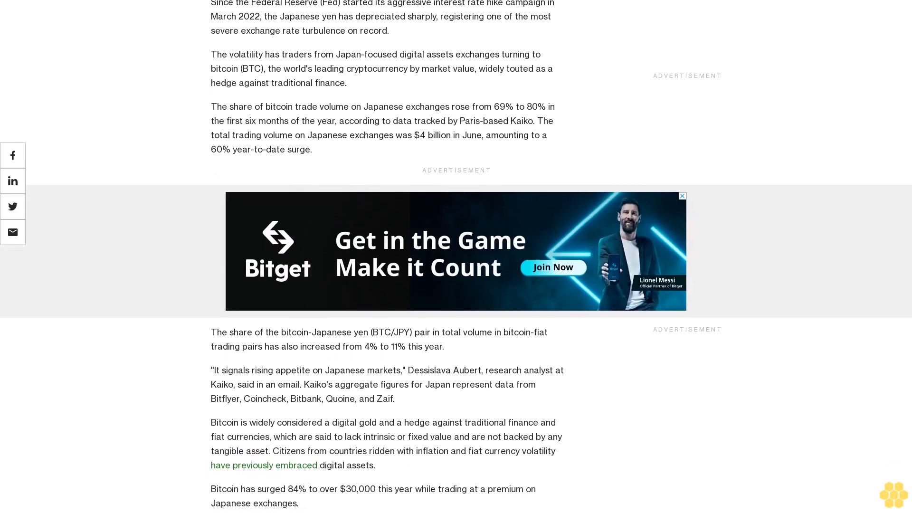
pyautogui.scroll(-3)
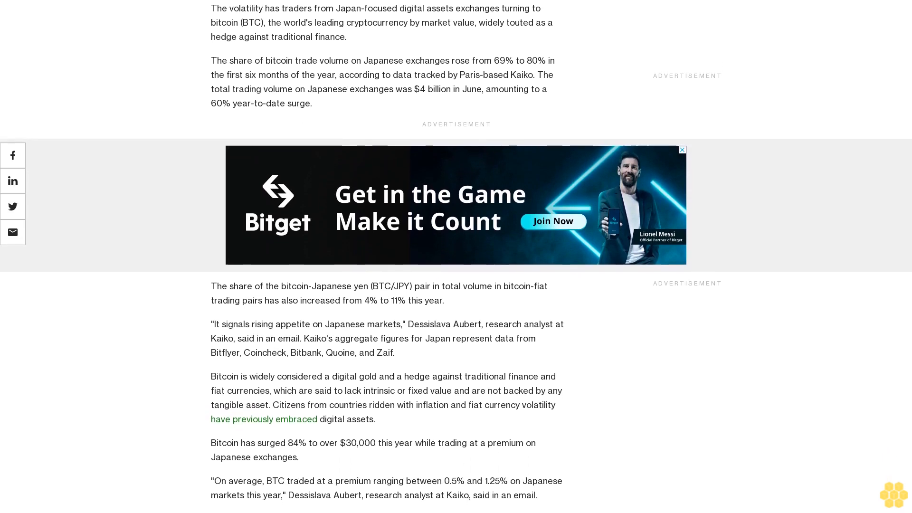
pyautogui.scroll(-3)
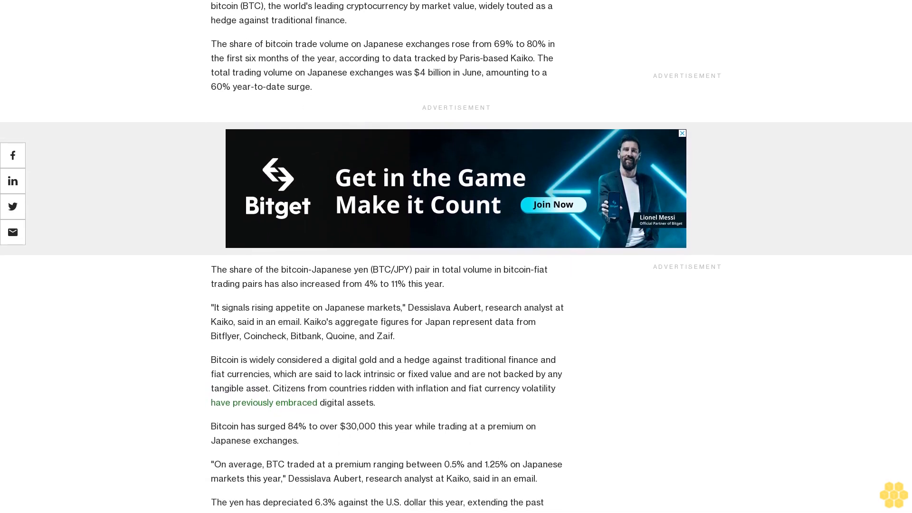
pyautogui.scroll(-3)
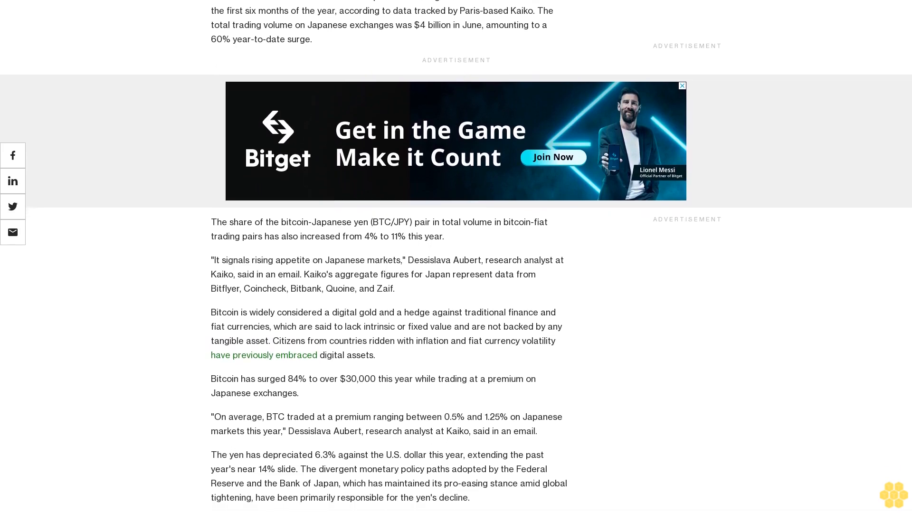
pyautogui.scroll(-3)
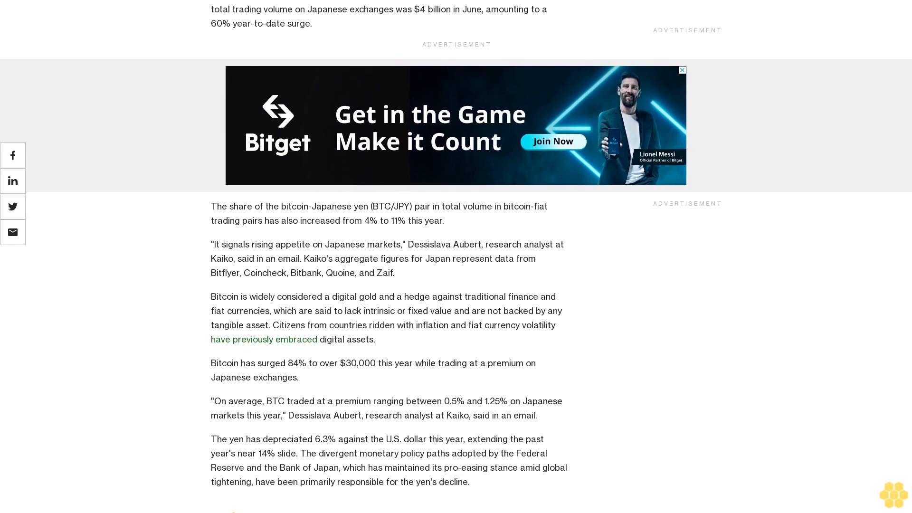
pyautogui.scroll(-3)
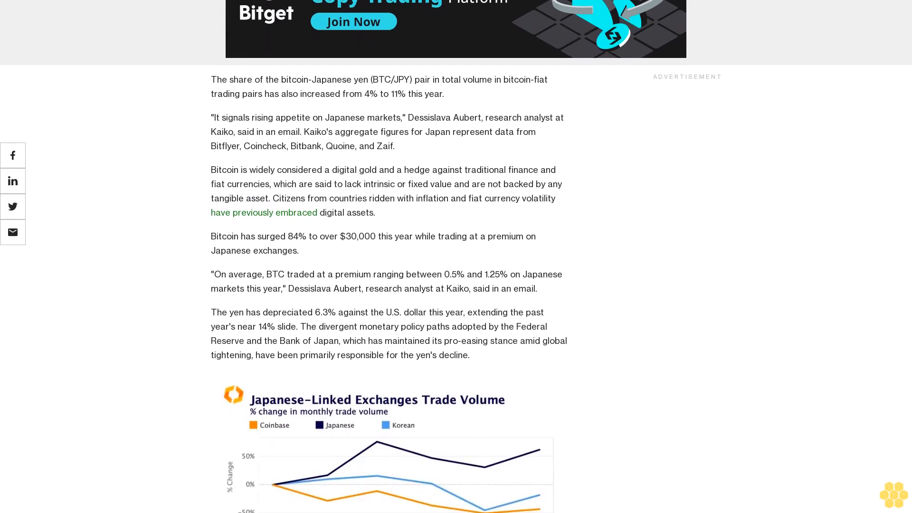
pyautogui.scroll(-3)
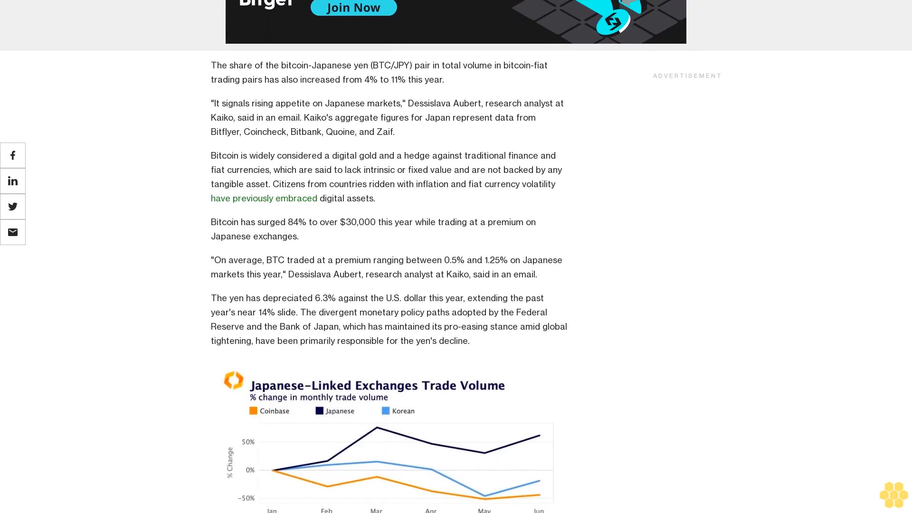
pyautogui.scroll(-3)
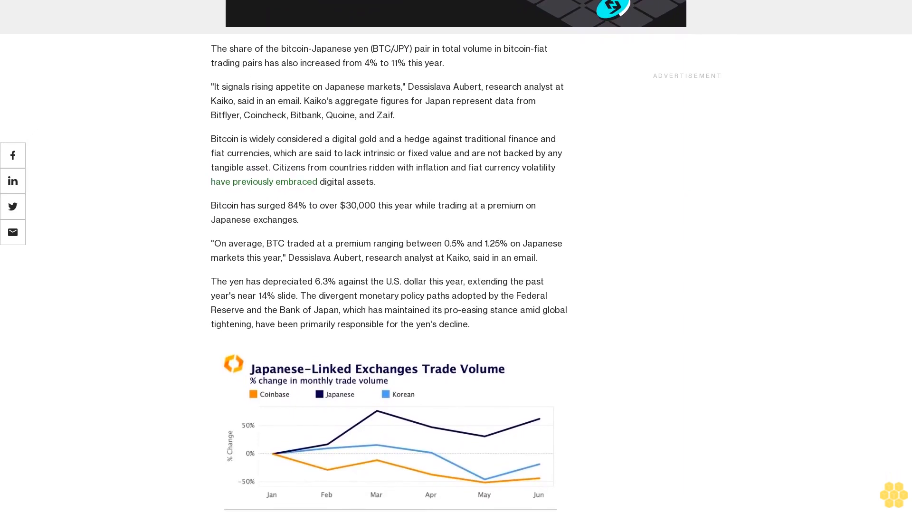
pyautogui.scroll(-3)
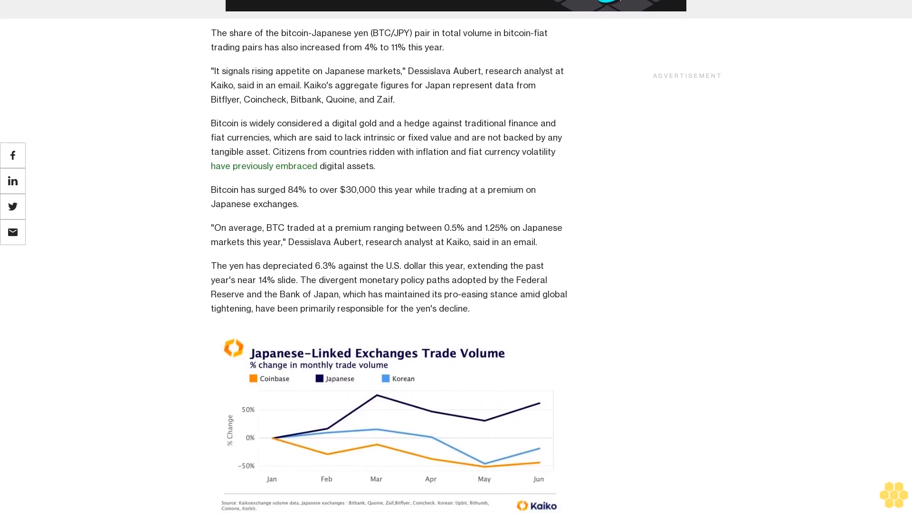
pyautogui.scroll(-3)
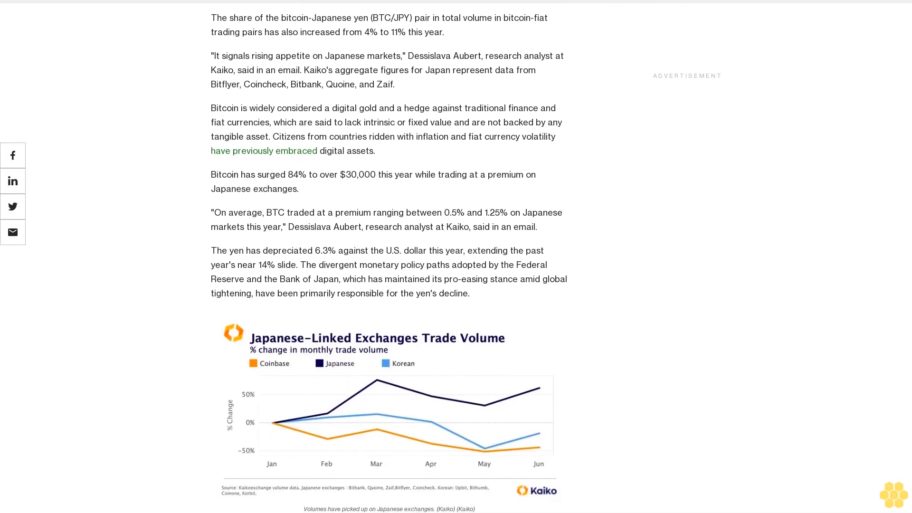
pyautogui.scroll(-3)
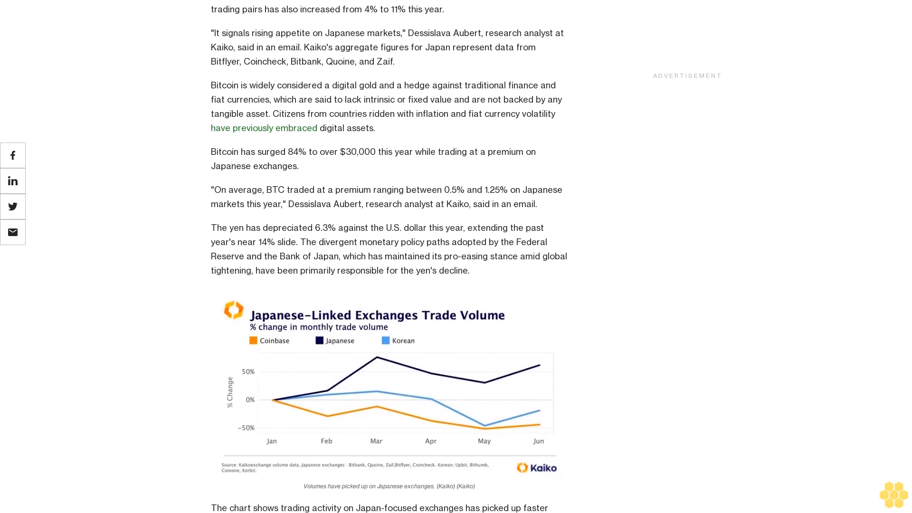
pyautogui.scroll(-3)
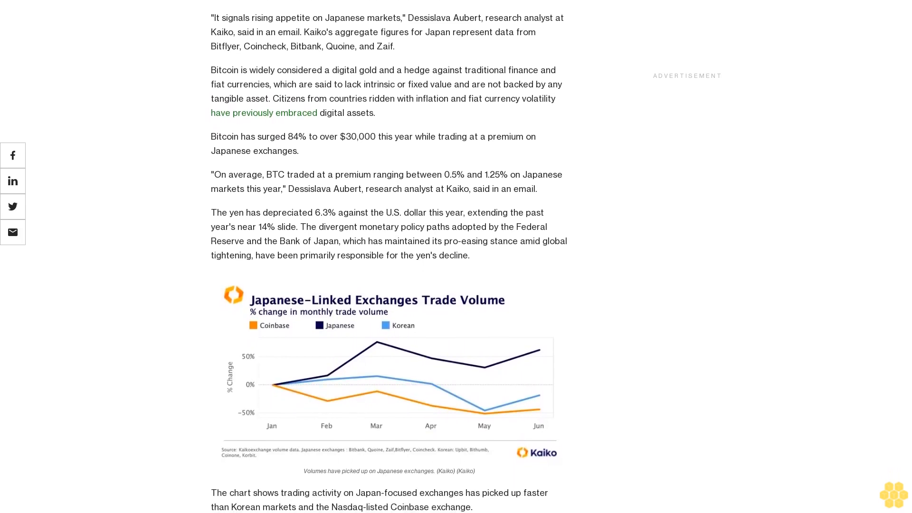
pyautogui.scroll(-3)
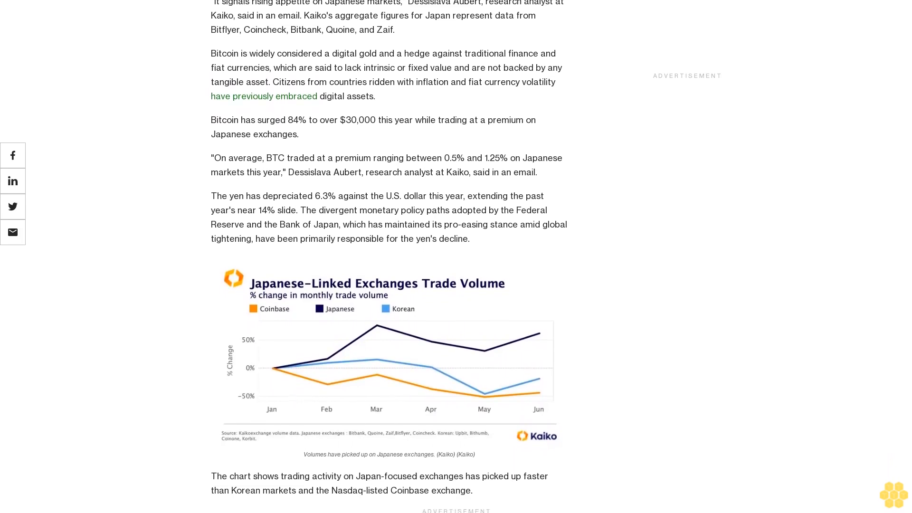
pyautogui.scroll(-3)
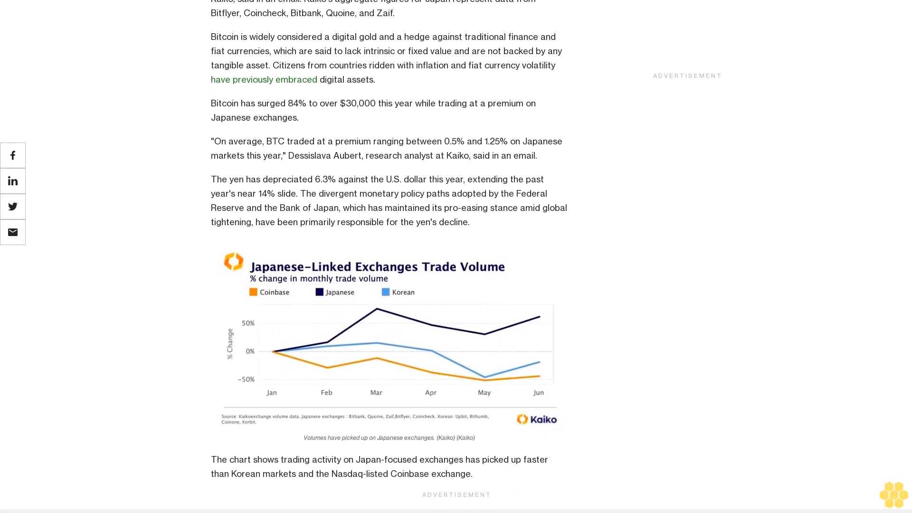
pyautogui.scroll(-3)
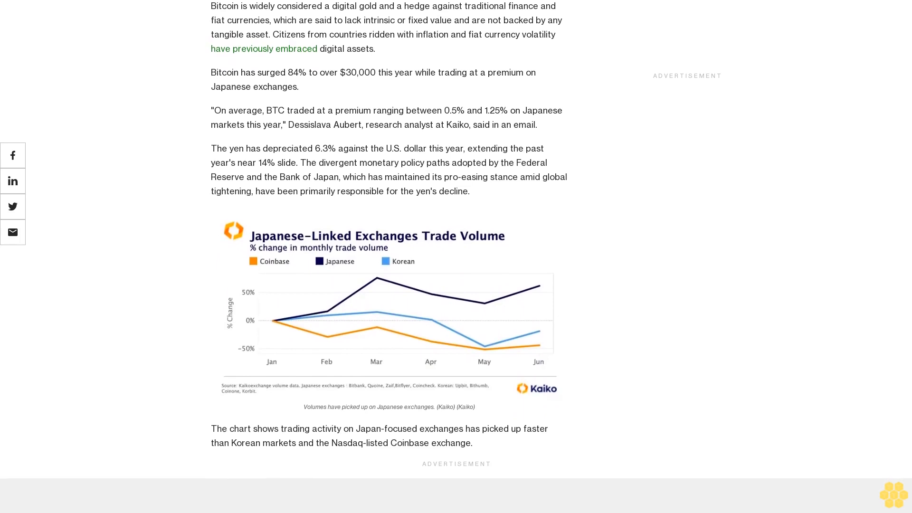
pyautogui.scroll(-3)
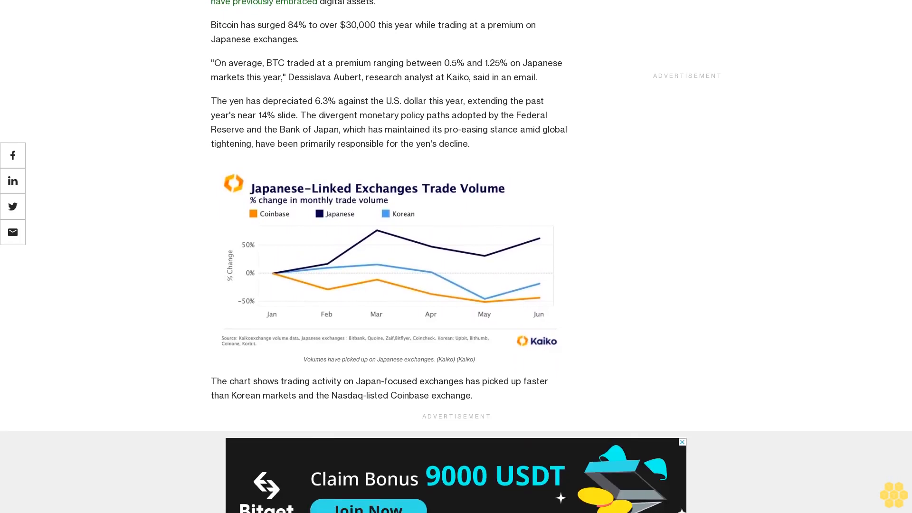
pyautogui.scroll(-3)
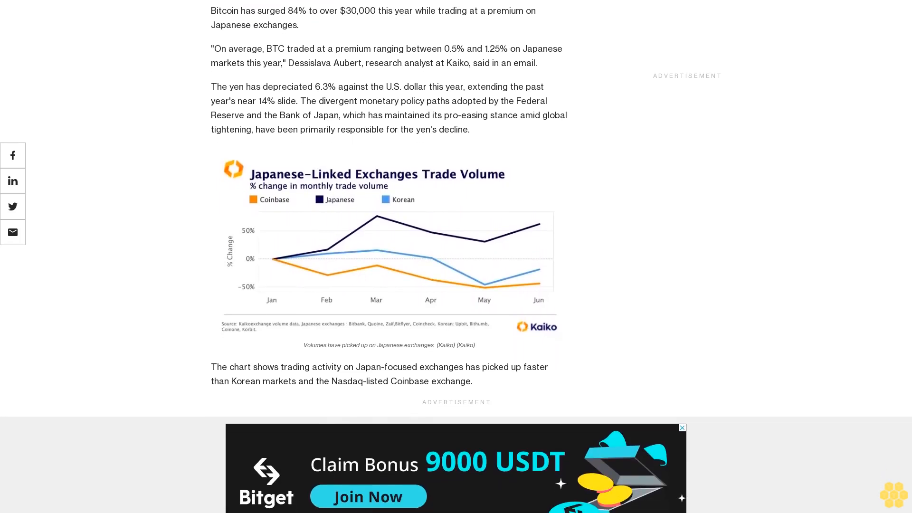
pyautogui.scroll(-3)
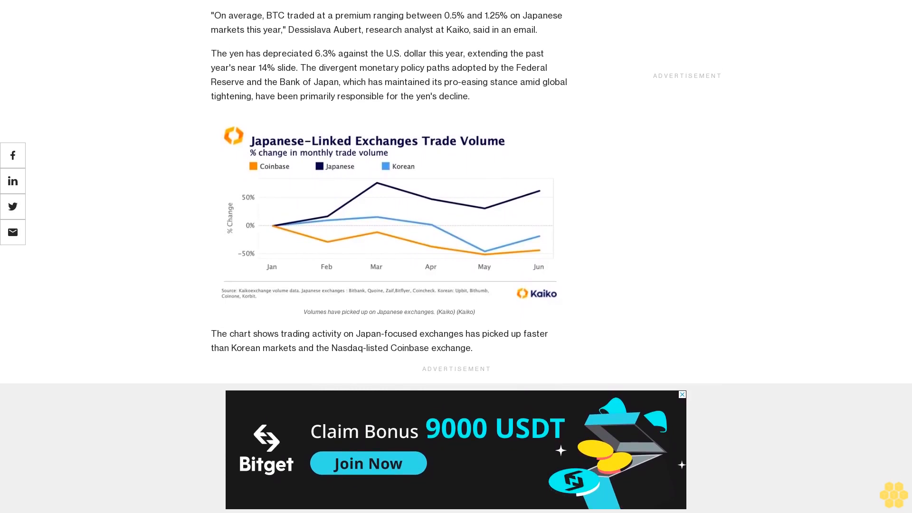
pyautogui.scroll(-3)
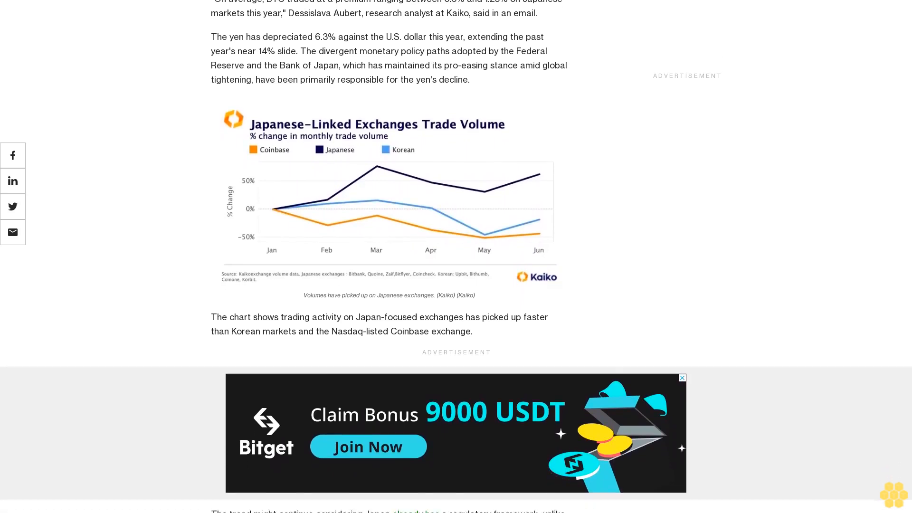
pyautogui.scroll(-3)
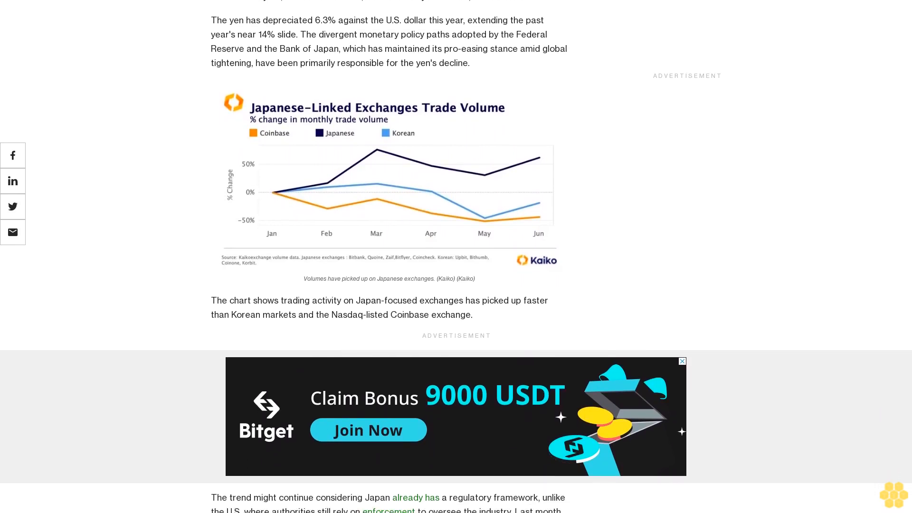
pyautogui.scroll(-3)
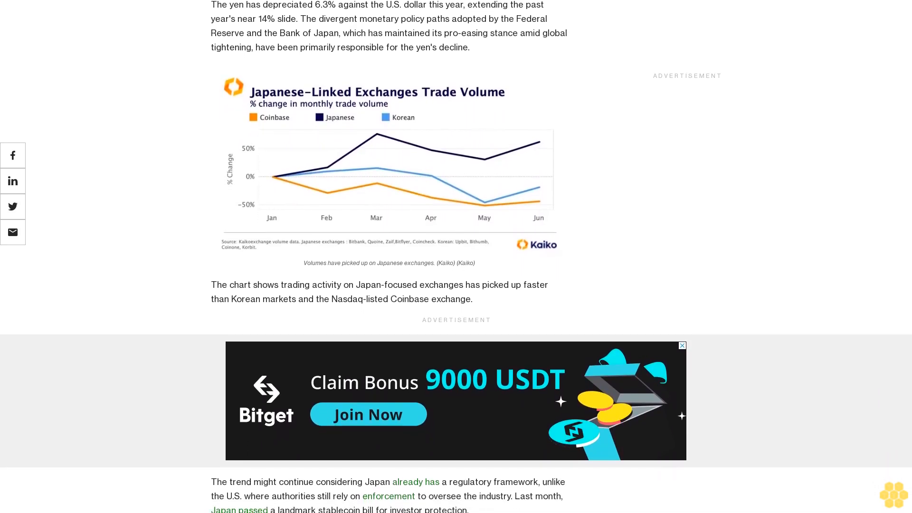
pyautogui.scroll(-3)
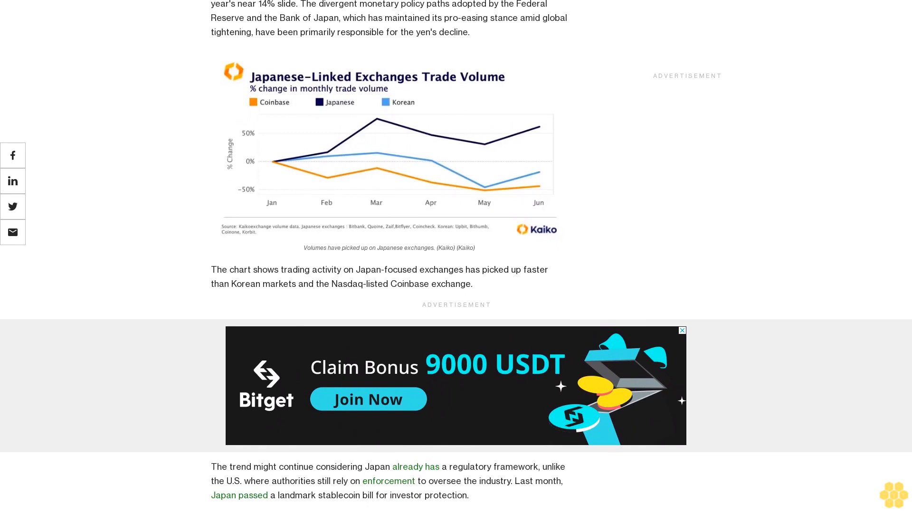
pyautogui.scroll(-3)
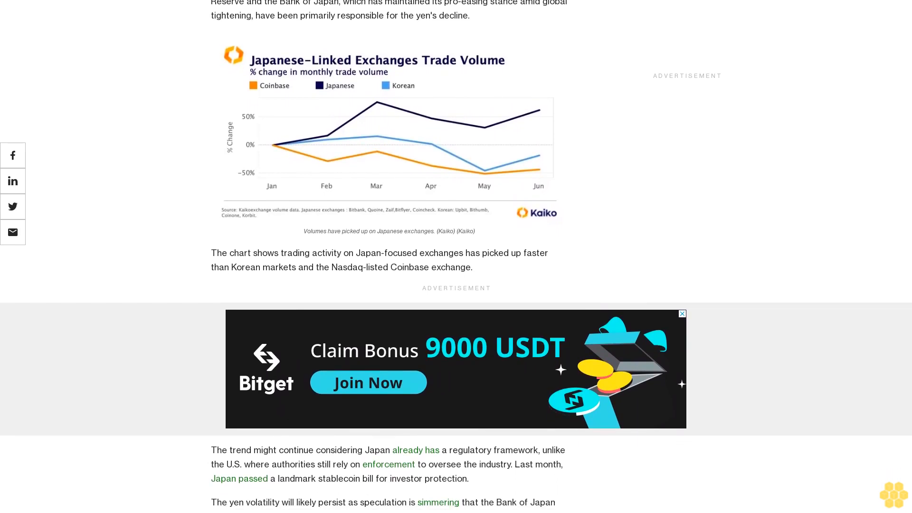
pyautogui.scroll(-3)
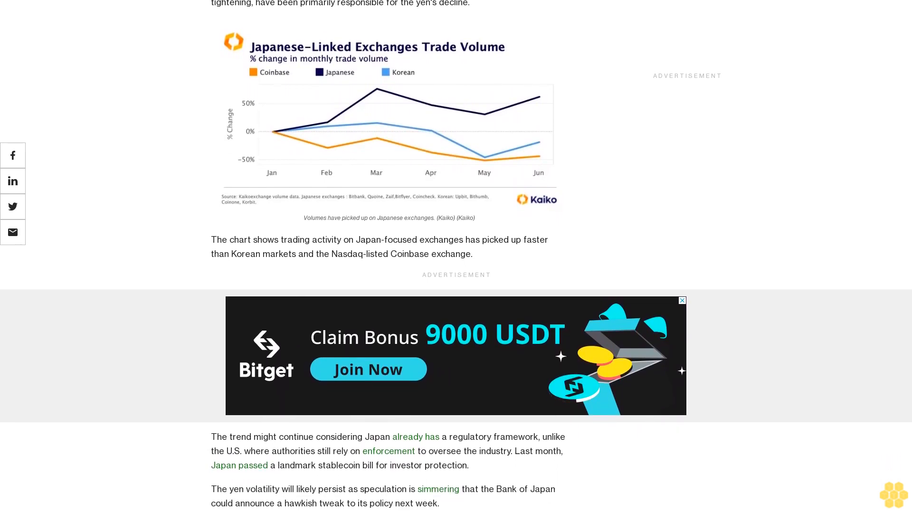
pyautogui.scroll(-3)
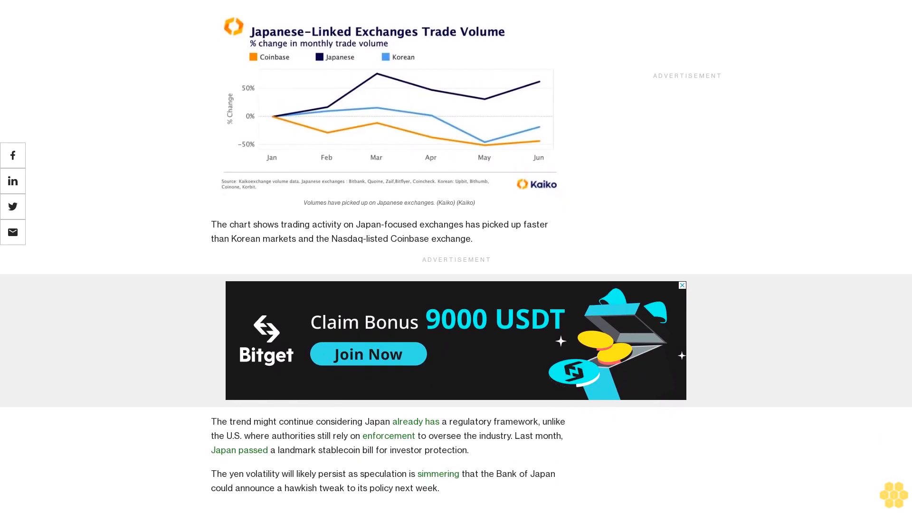
pyautogui.scroll(-3)
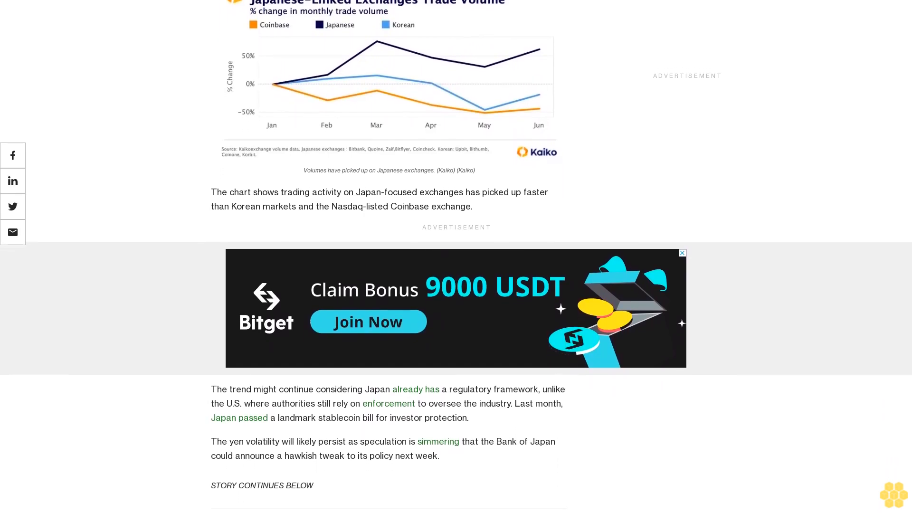
pyautogui.scroll(-3)
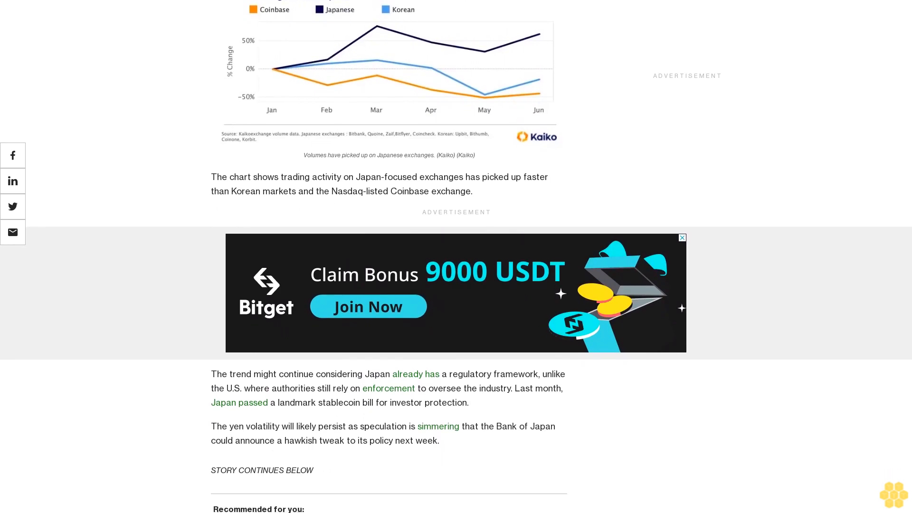
pyautogui.scroll(-3)
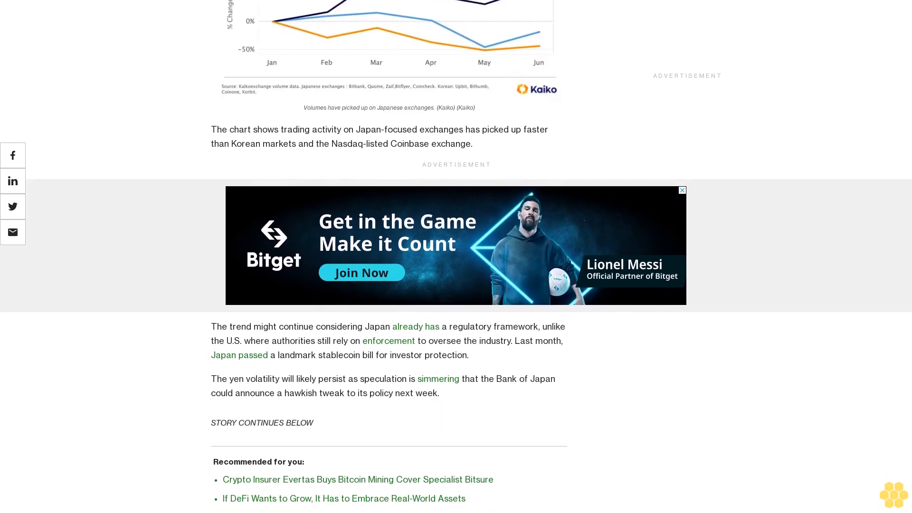
pyautogui.scroll(-3)
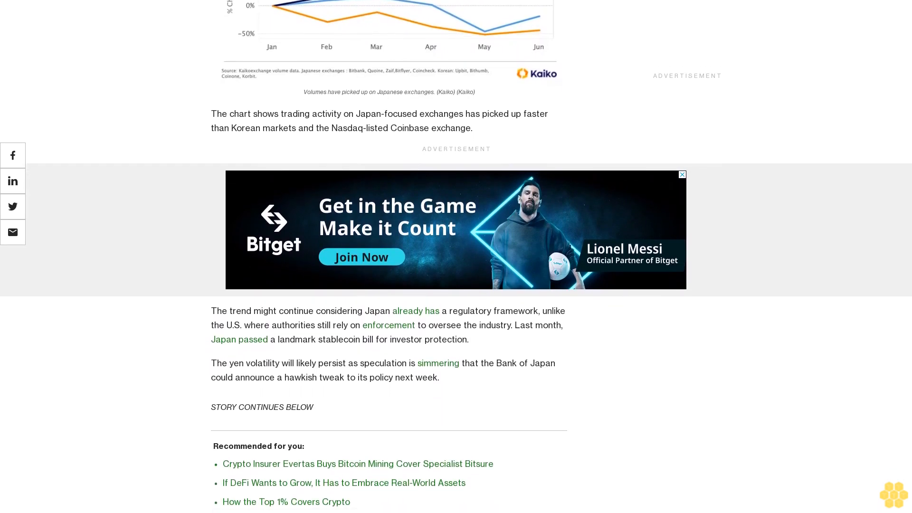
pyautogui.scroll(-3)
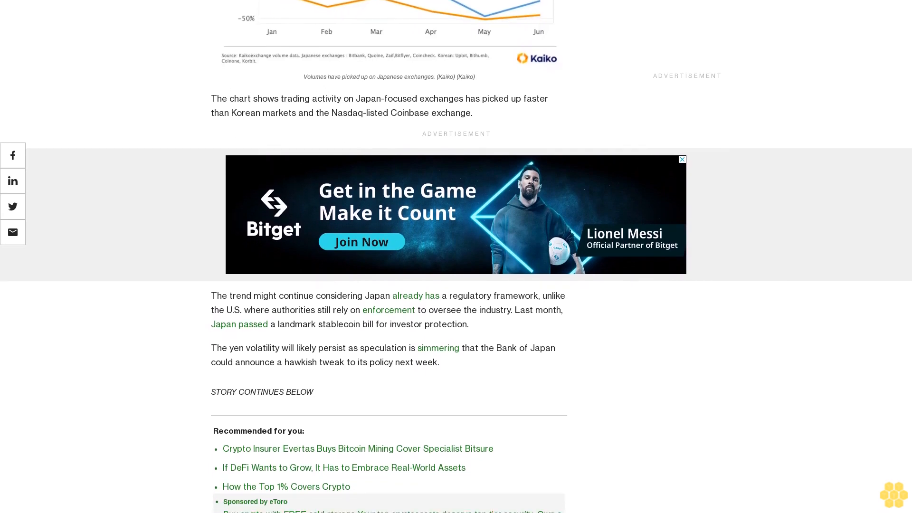
pyautogui.scroll(-3)
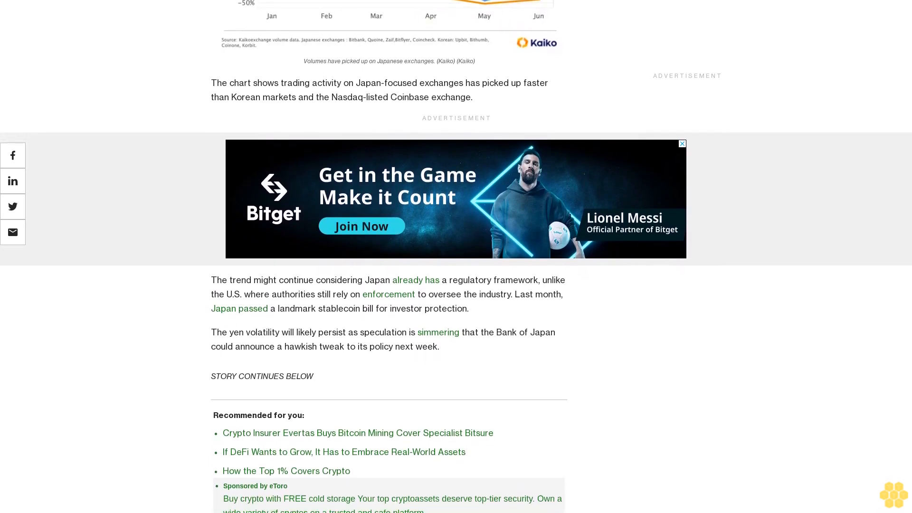
pyautogui.scroll(-3)
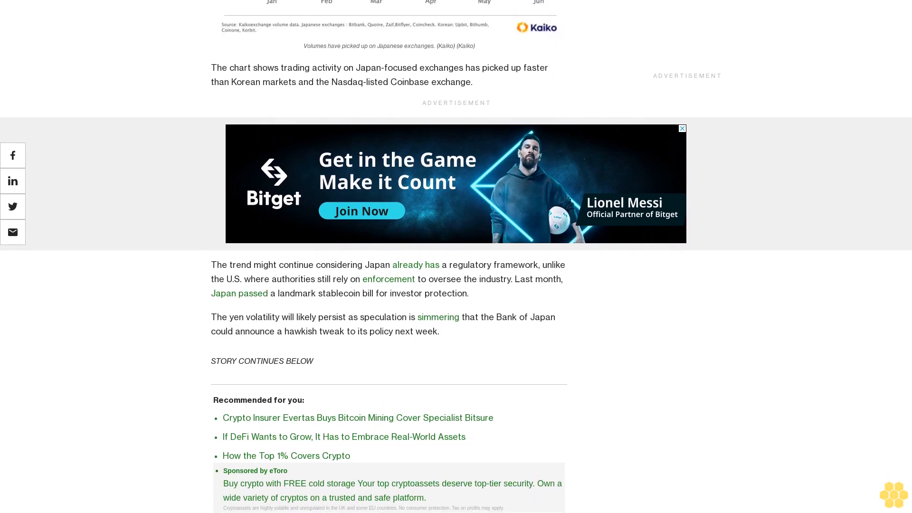
pyautogui.scroll(-3)
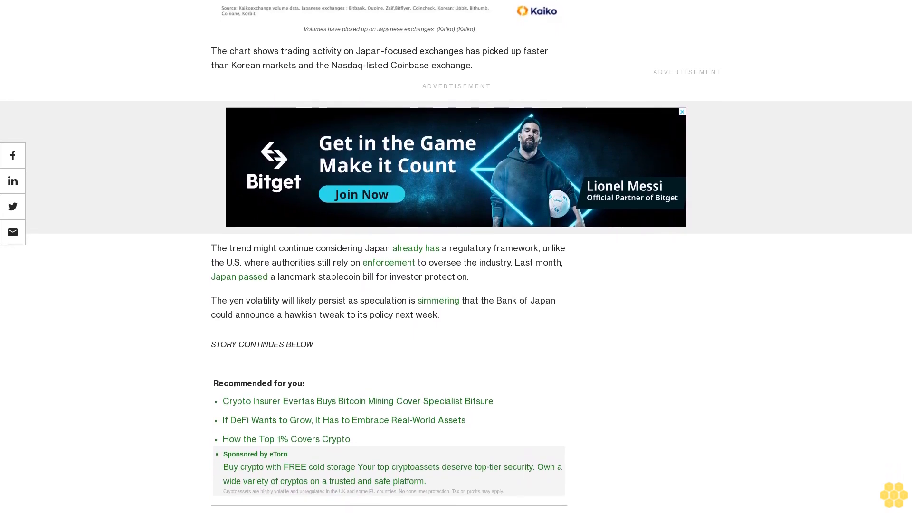
pyautogui.scroll(-3)
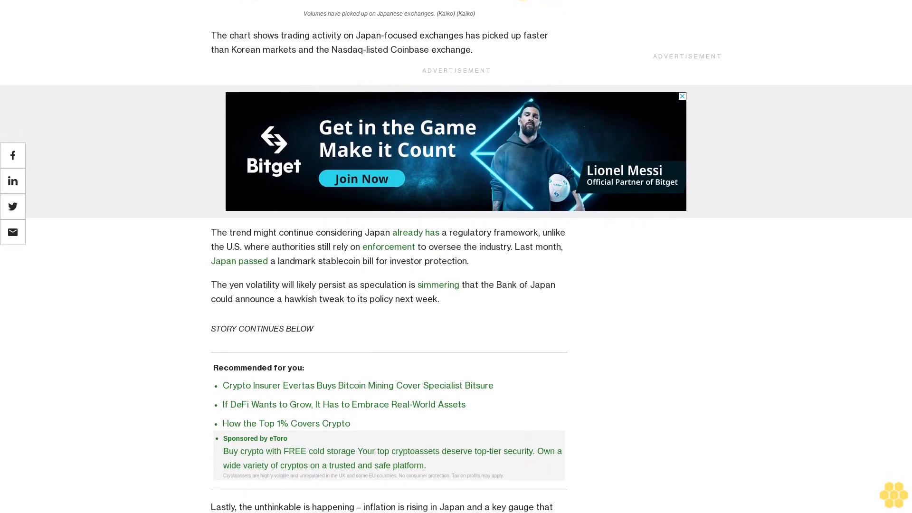
pyautogui.scroll(-3)
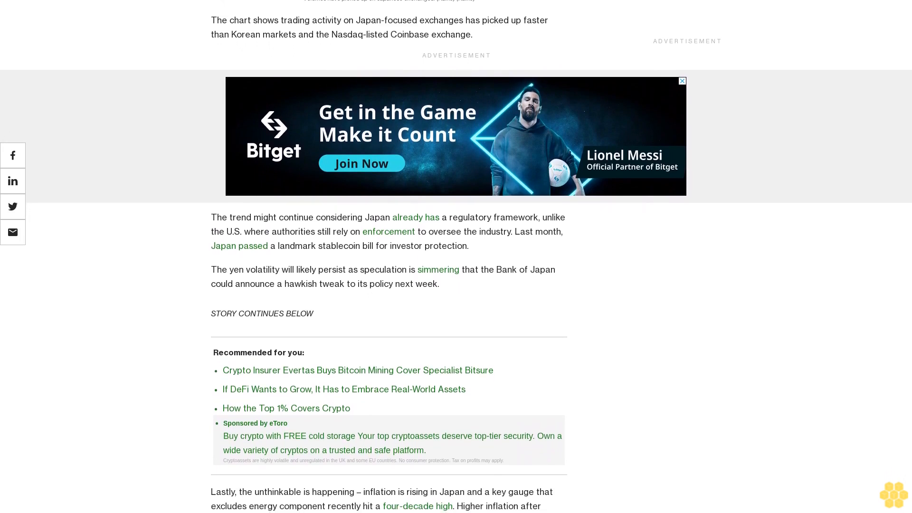
pyautogui.scroll(-3)
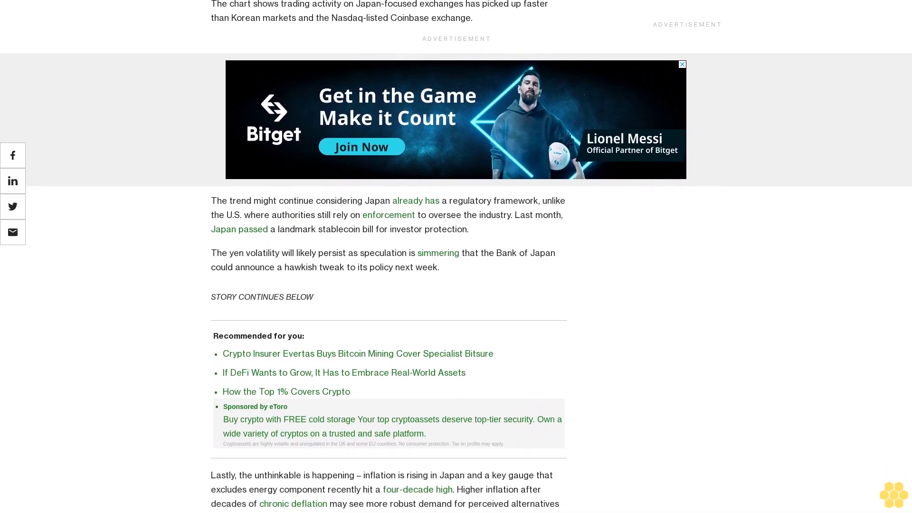
pyautogui.scroll(-3)
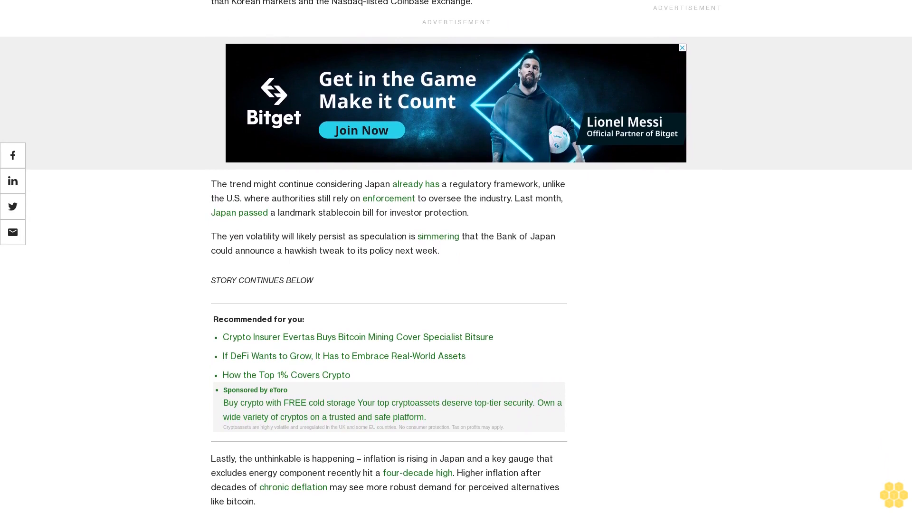